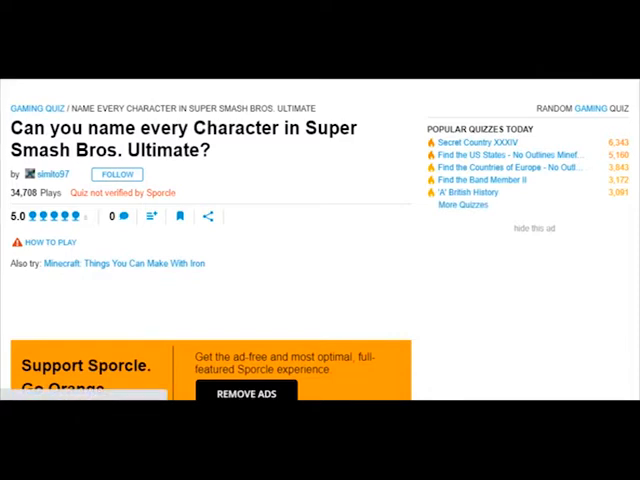
- Scroll to the Super Smash Bros. Ultimate character quiz and start playing it
scroll(down, 3)
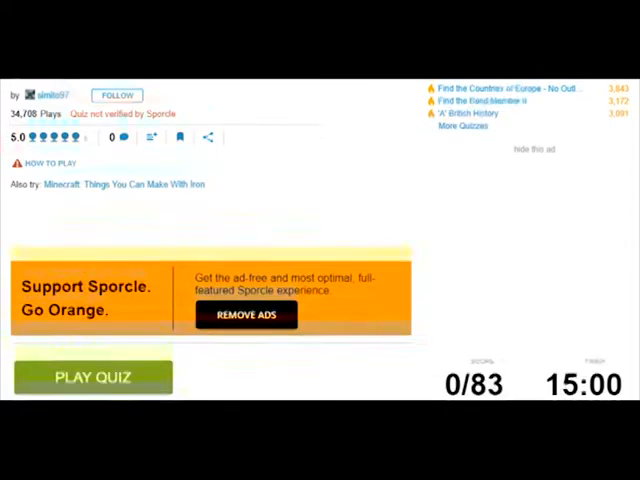
click(92, 376)
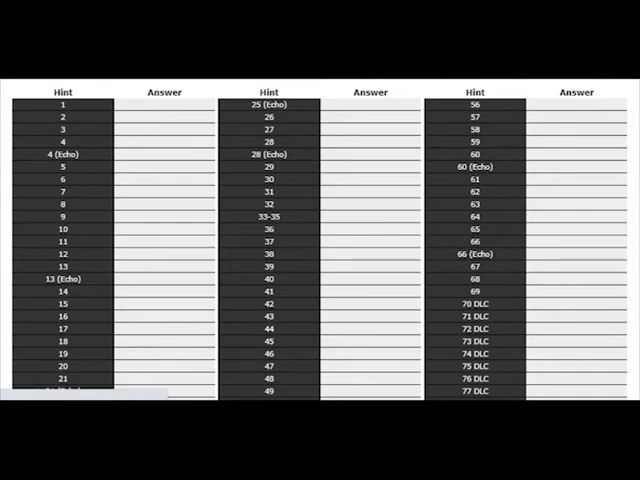
scroll(down, 3)
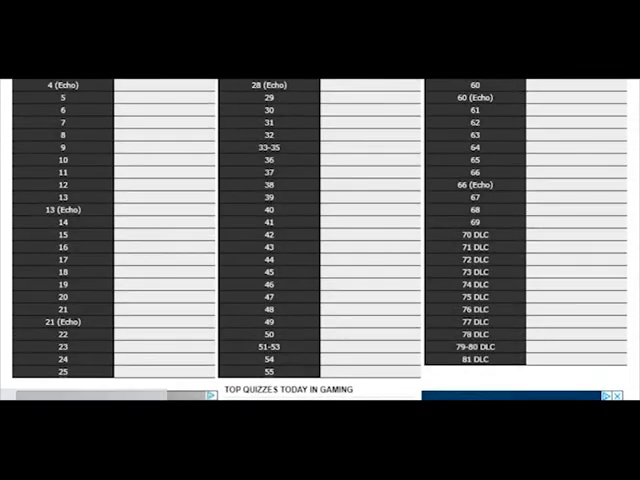
scroll(up, 3)
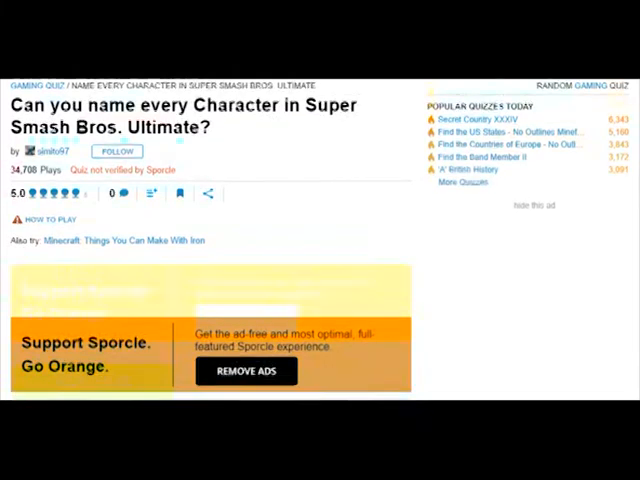
scroll(down, 3)
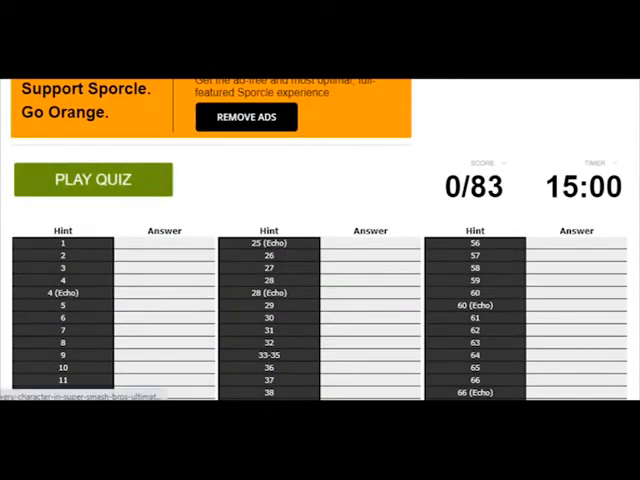
click(92, 180)
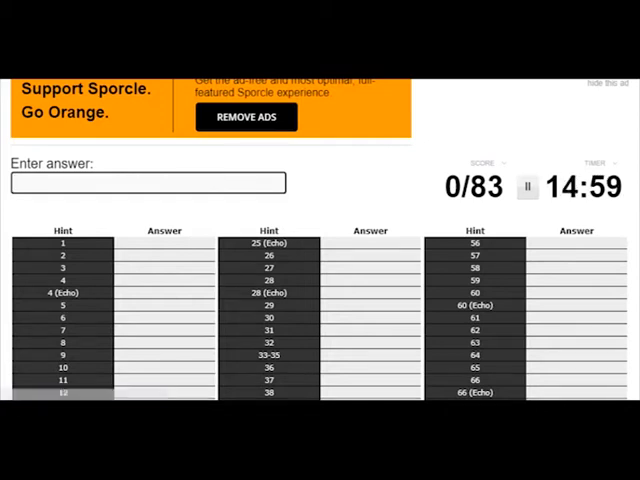
- Name Donkey Kong, Mario, Luigi, Link and Samus in the answer box
text(Donkey)
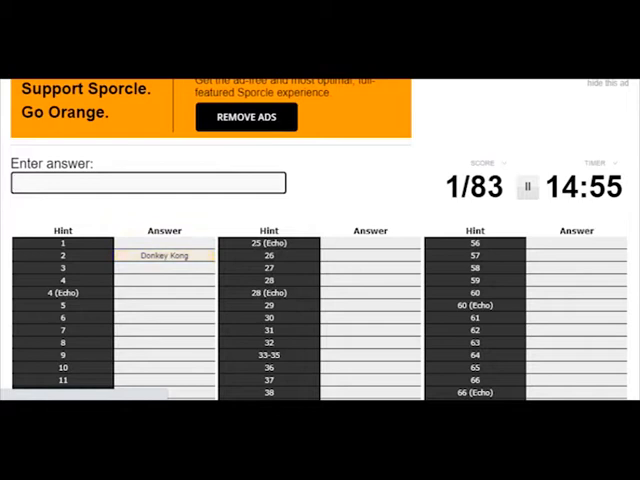
text(Rosa)
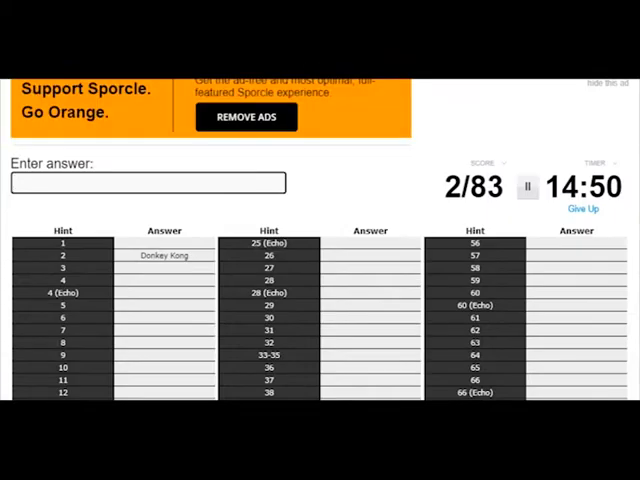
text(Mario)
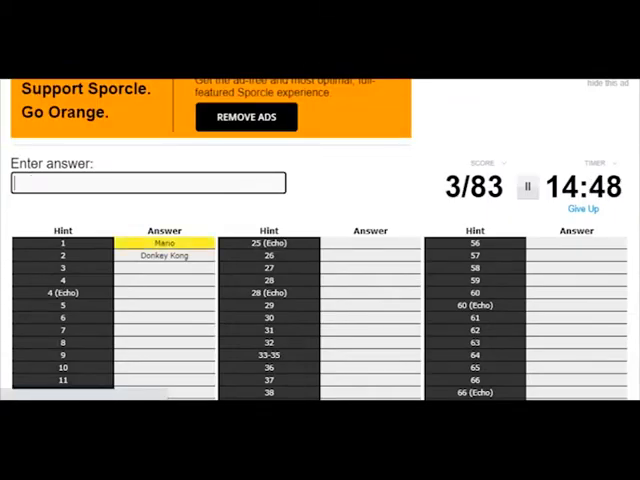
text(Lu)
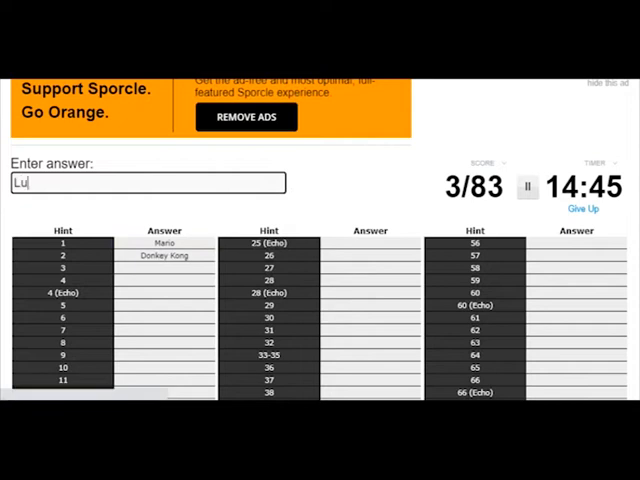
text(Luigi)
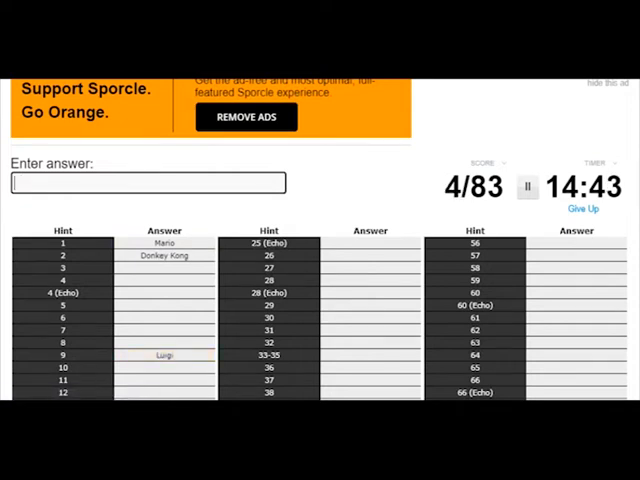
text(L)
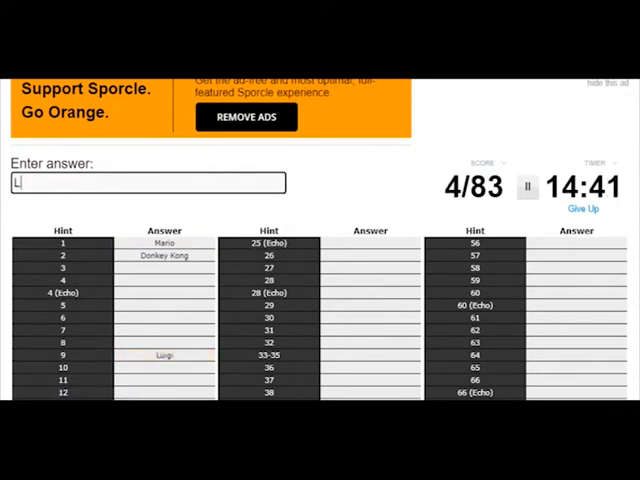
text(ink)
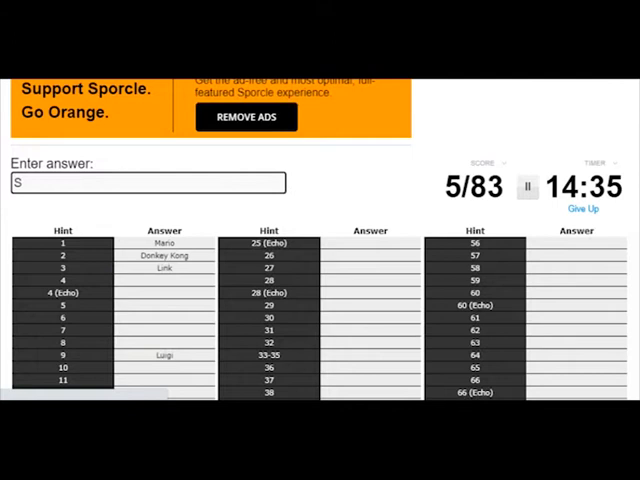
text(Samus)
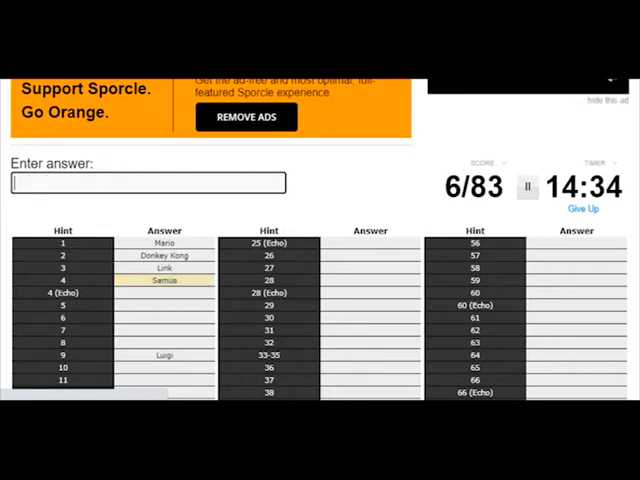
- Name Dark Samus, Yoshi, Kirby and Fox, raising the score to 12/83
text(Dark)
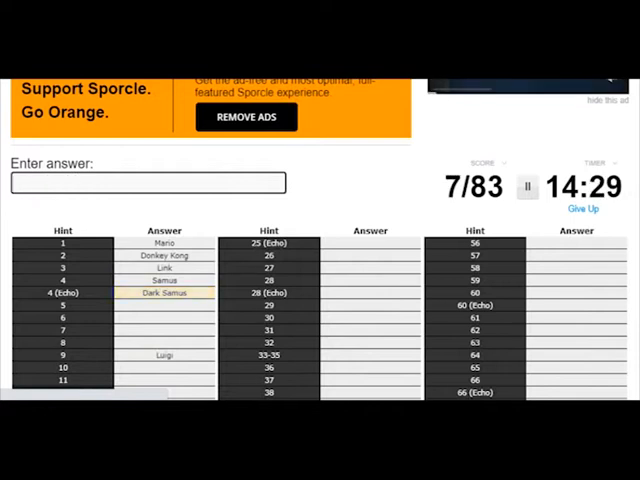
text(Peac)
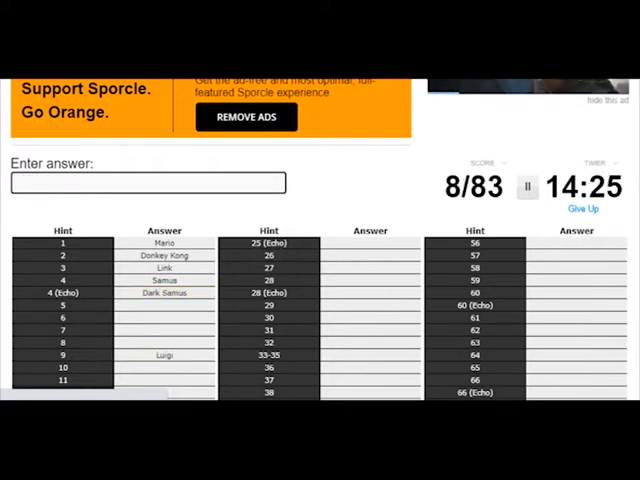
text(Luigi)
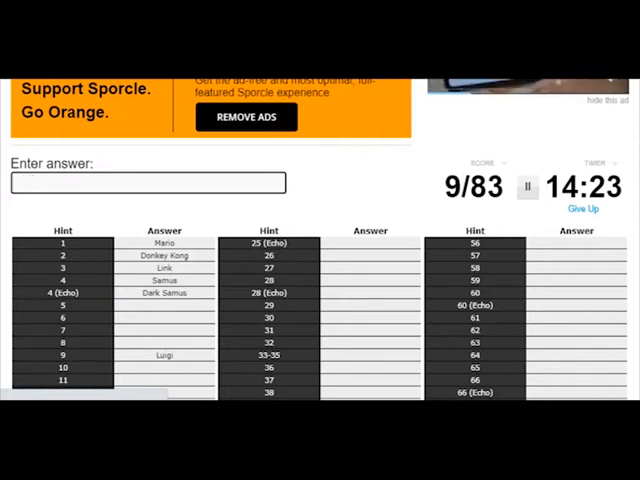
text(Yos)
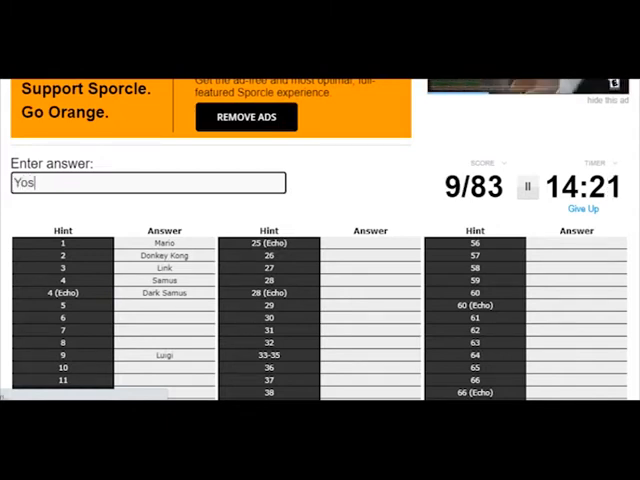
text(Kir)
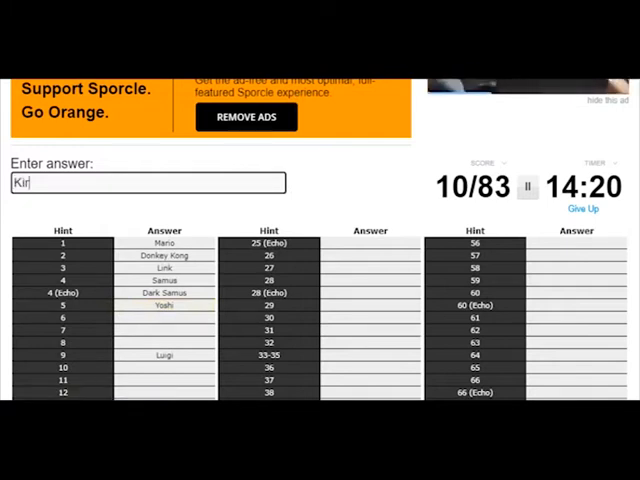
text(Kirby)
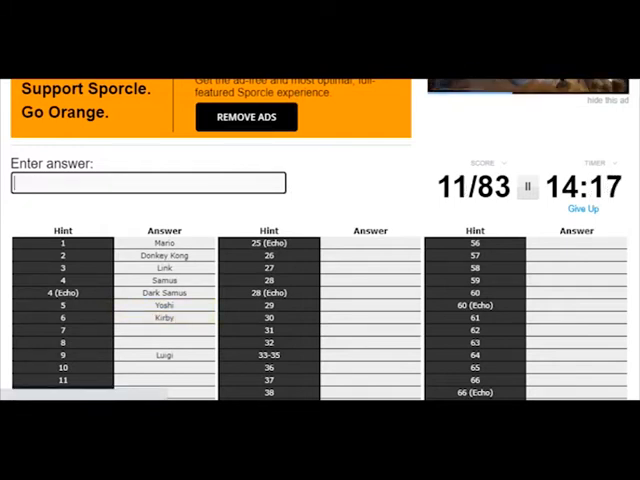
text(Fox)
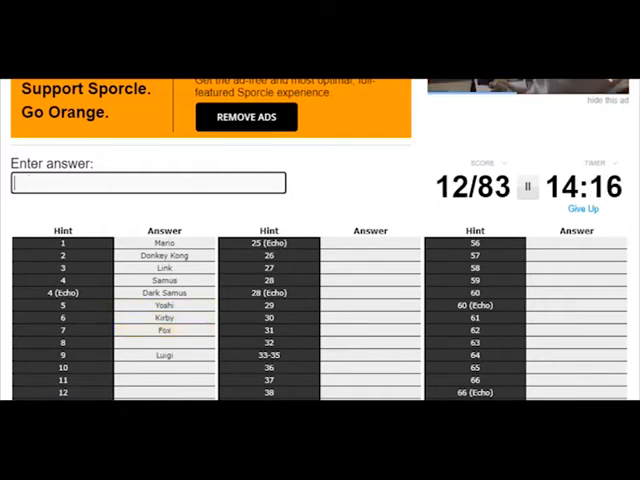
text(P)
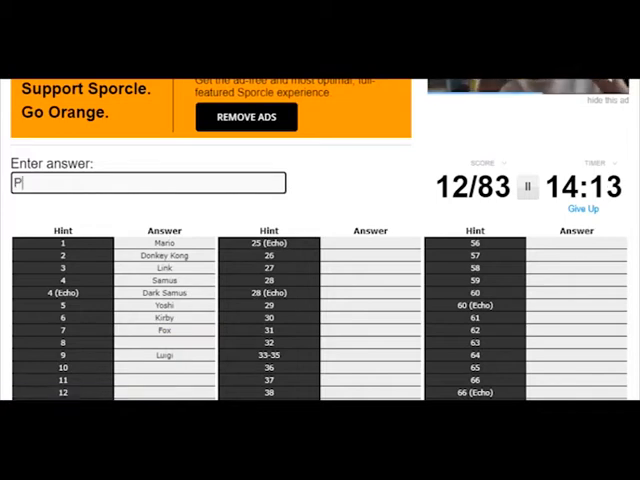
- Name Pikachu, Lucas, Richter, Pit and Dark Pit, reaching 21/83
text(Pikachu)
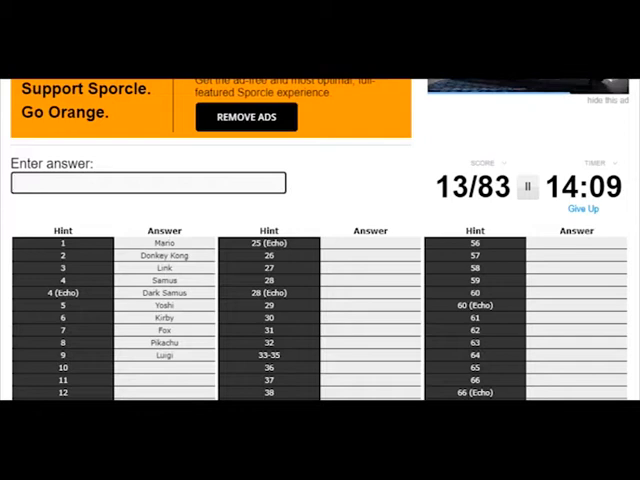
text(Lu)
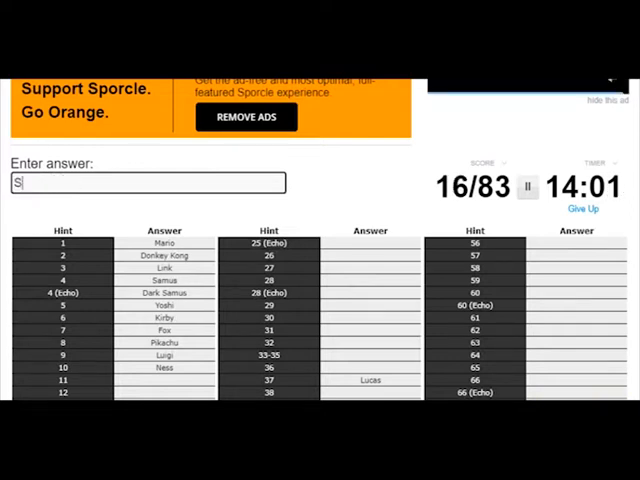
text(R)
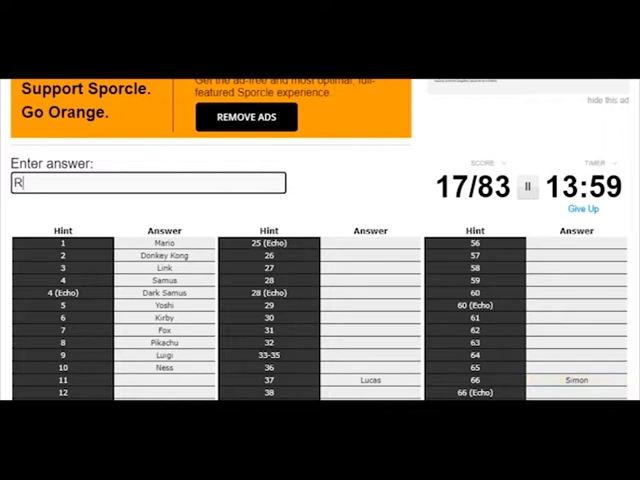
text(Richter)
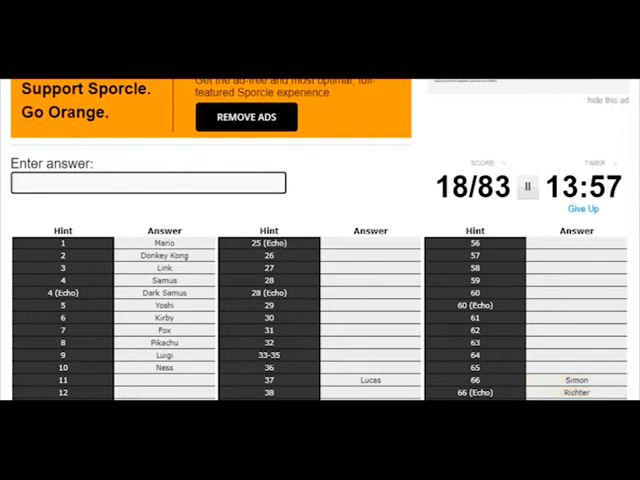
text(Pal)
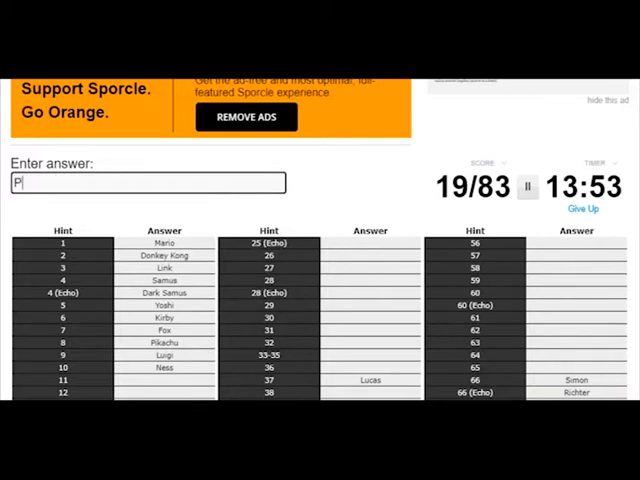
text(Dark Pi)
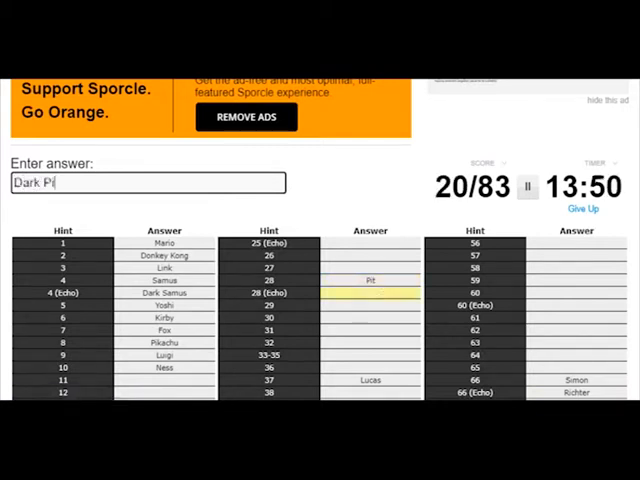
text(Dark Pit)
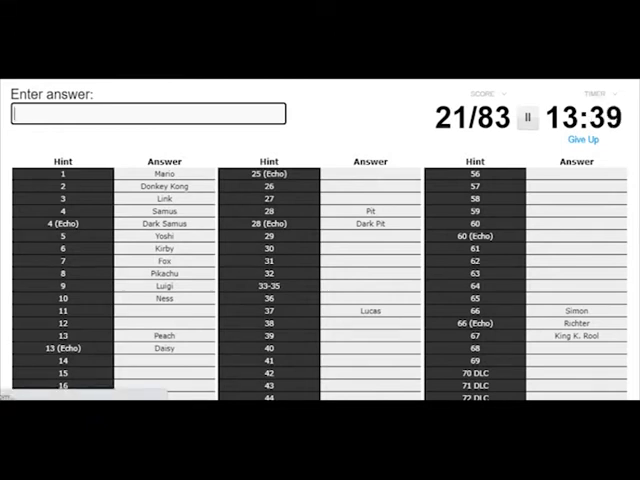
- Name Falco, Jigglypuff, Captain Falcon and Ice Climbers
text(Fal)
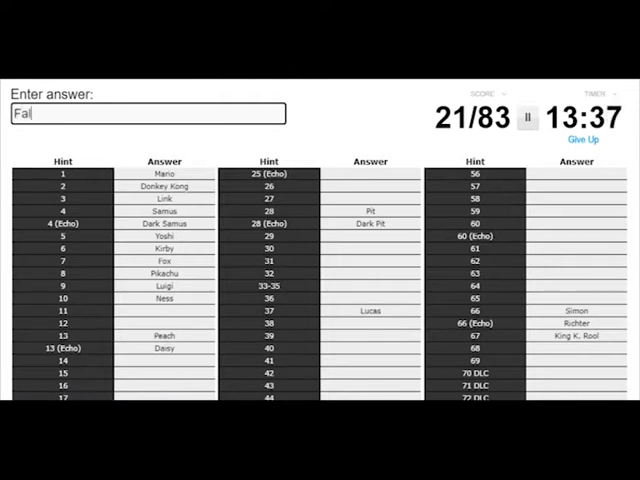
text(Wo)
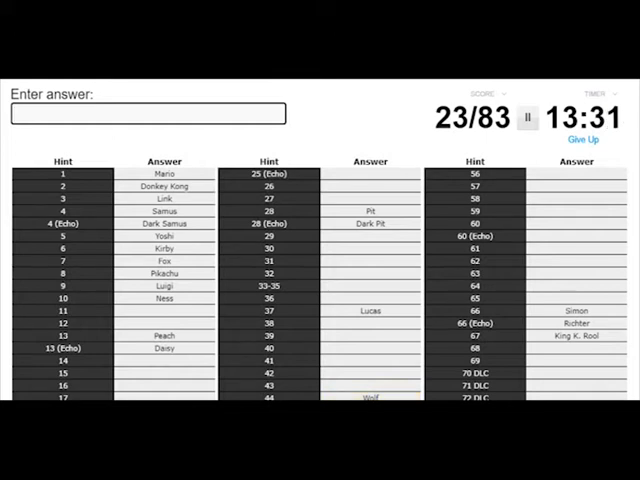
text(Jl)
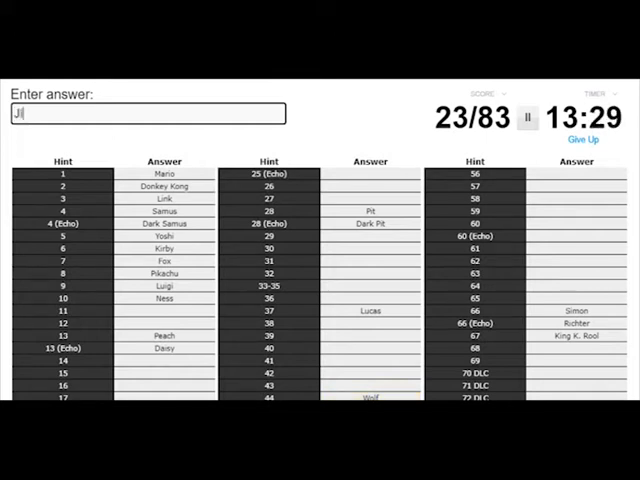
text(Jigglypuff)
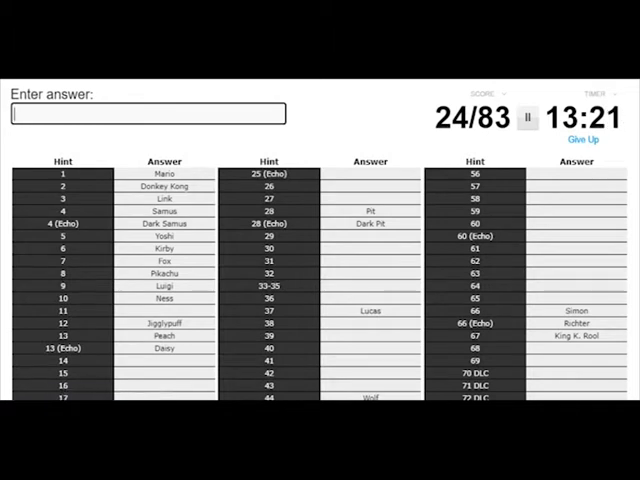
text(Captain Falco)
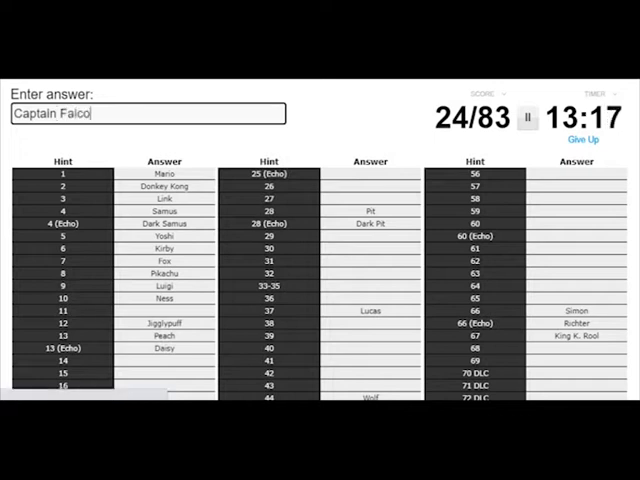
key(enter)
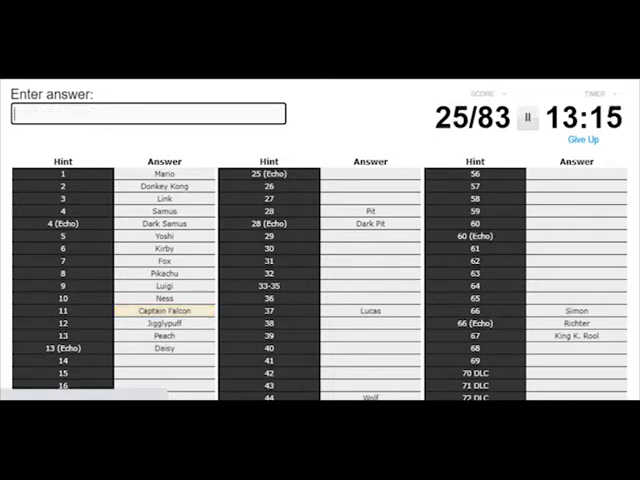
text(Ice C)
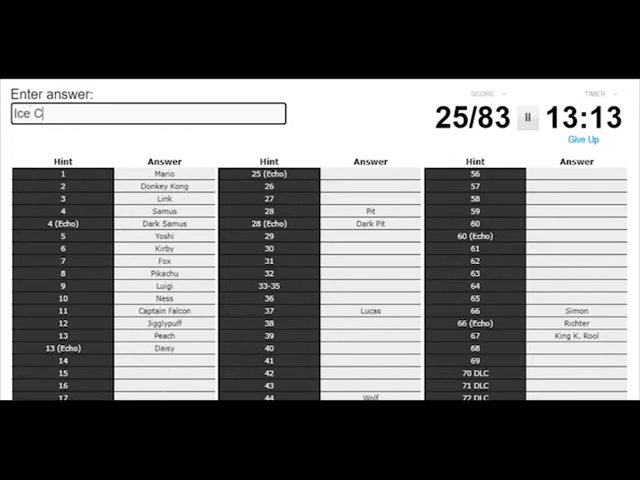
key(enter)
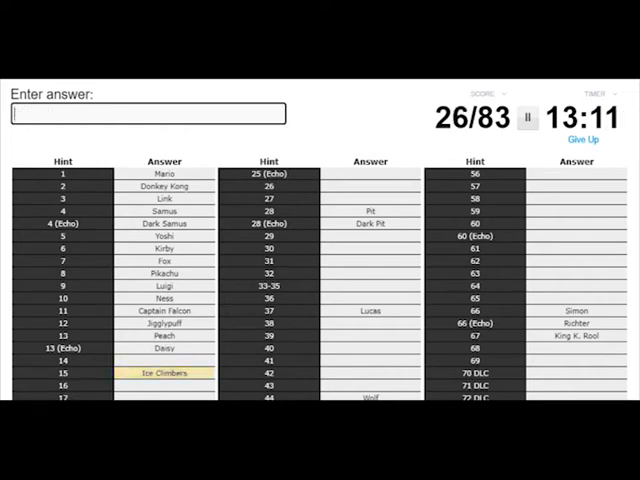
- Name Wario, Bowser, Bowser Jr., Sonic, Snake and Duck Hunt, reaching 33/83
text(Wario)
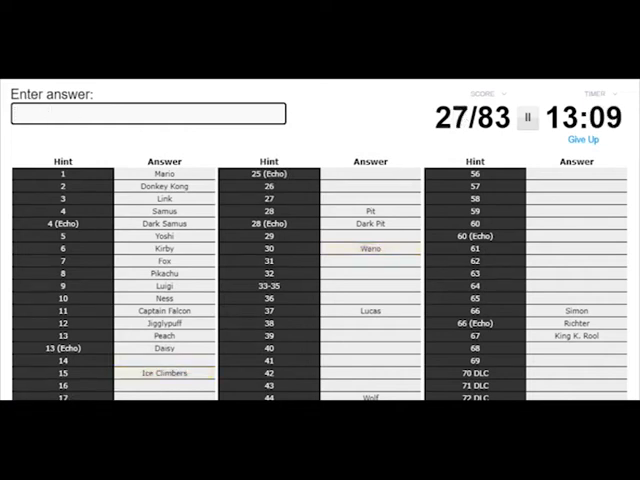
text(Bowser)
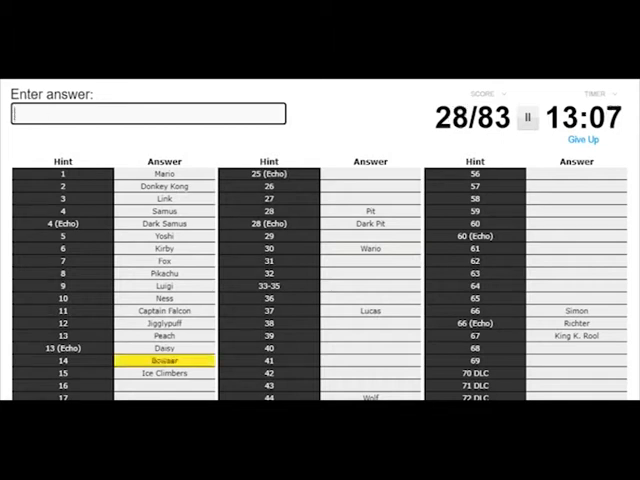
text(Bowser)
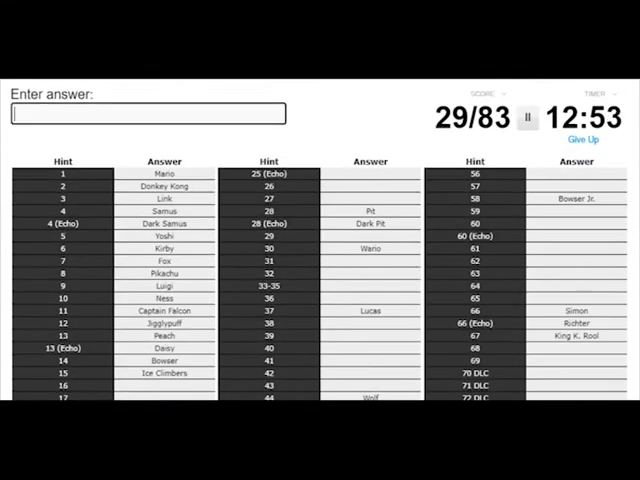
text(Soni)
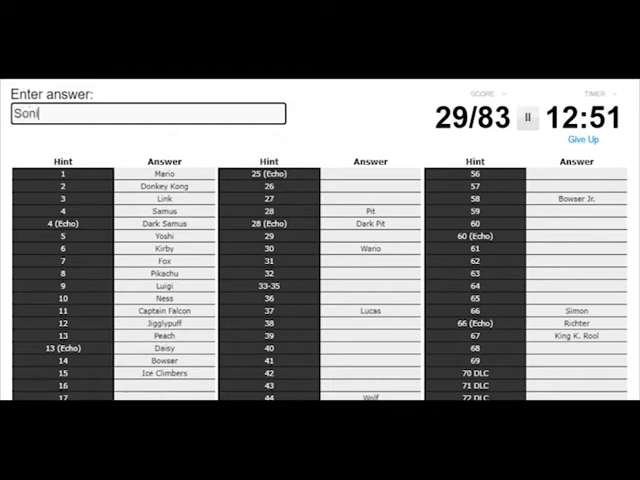
text(Sna)
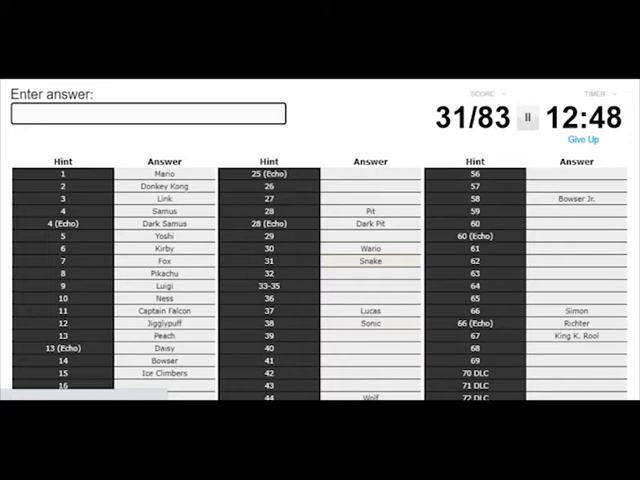
text(Duck)
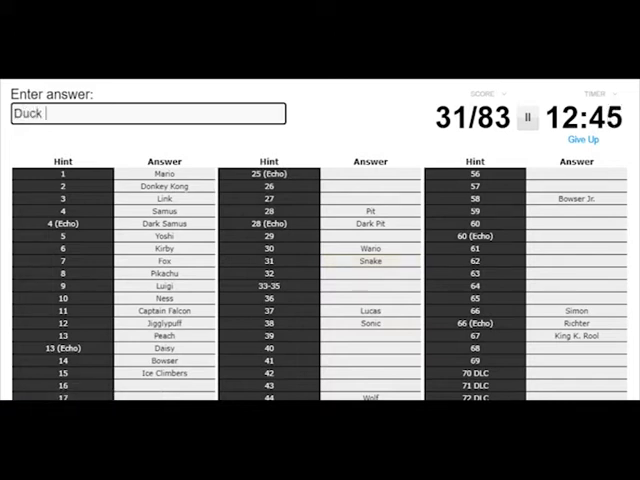
key(enter)
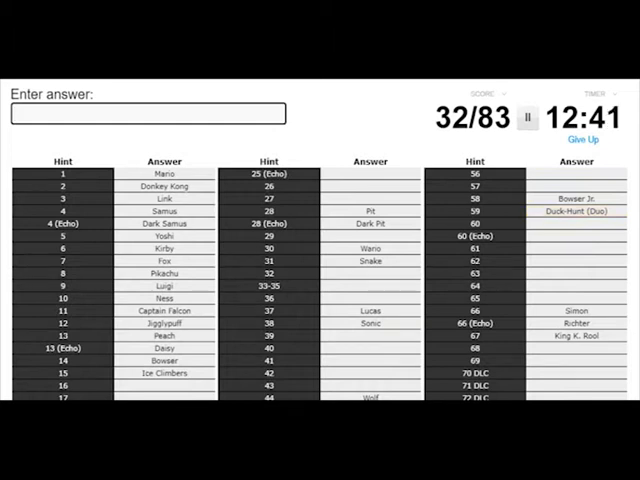
text(Pa)
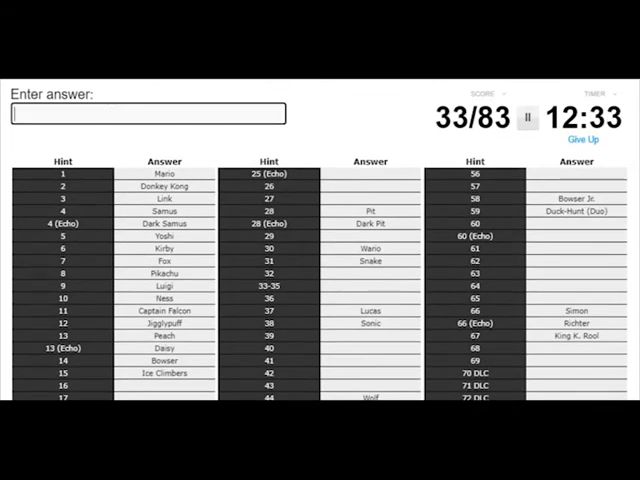
- Name Zero Suit Samus, King Dedede and Meta Knight
text(Zero suit s)
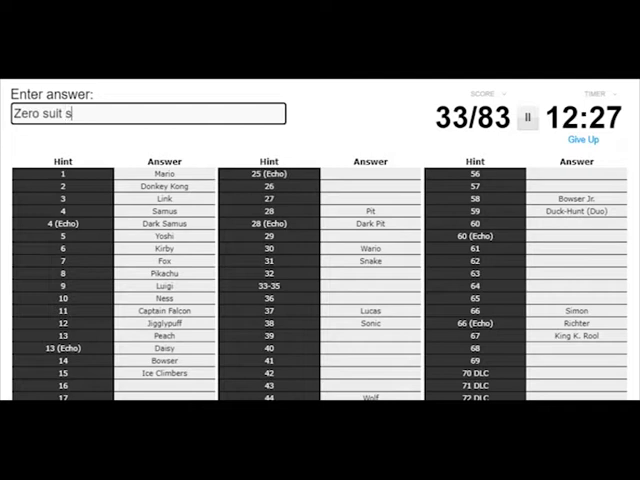
text(am)
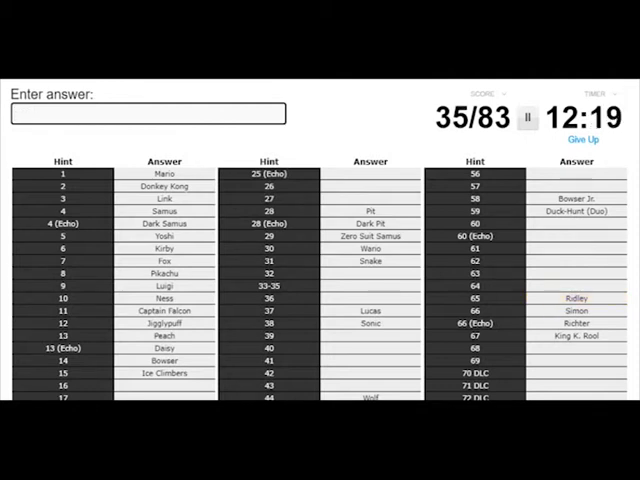
text(King de)
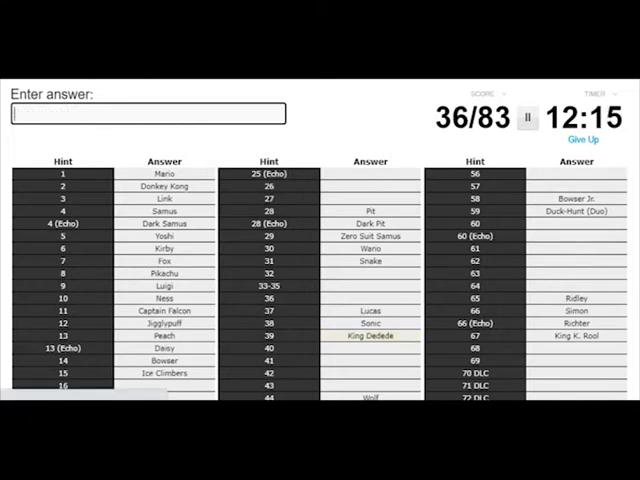
text(meta knigh)
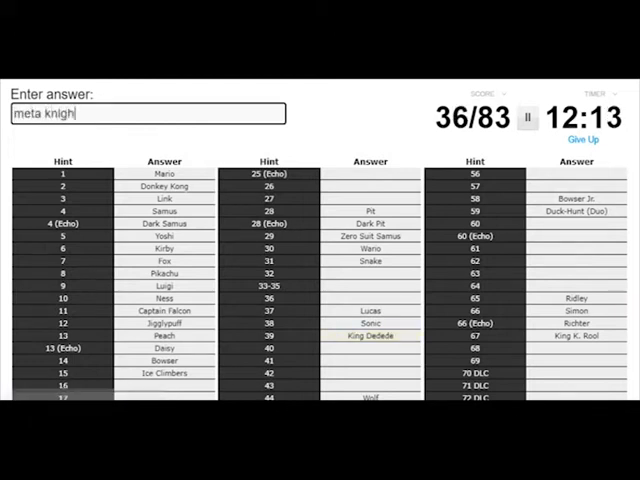
key(enter)
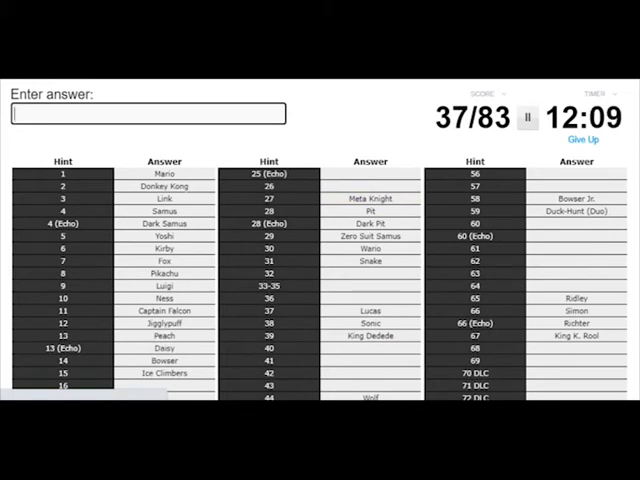
- Name R.O.B., Robin and Cloud, bringing the score to 44/83
text(Ma)
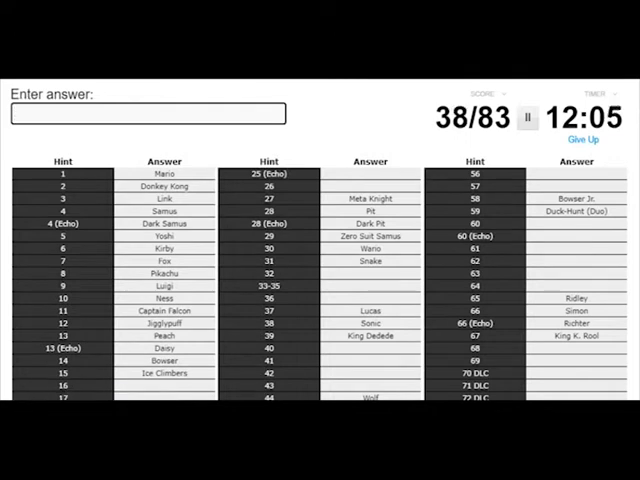
text(b)
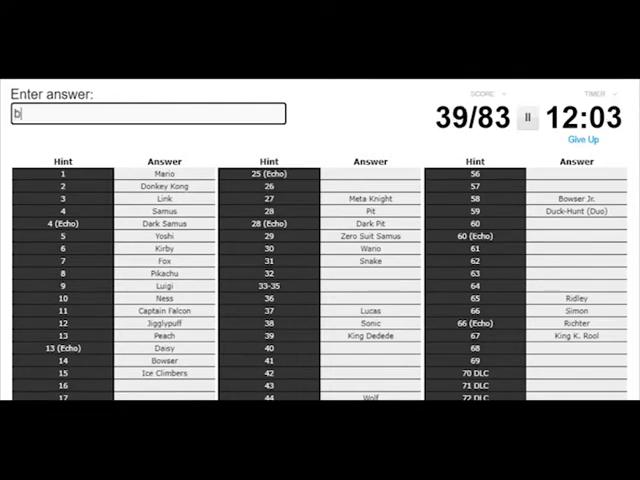
text(r)
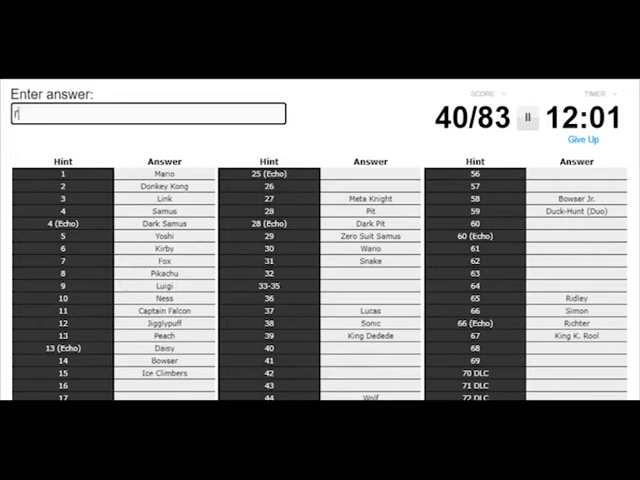
text(R.O.B)
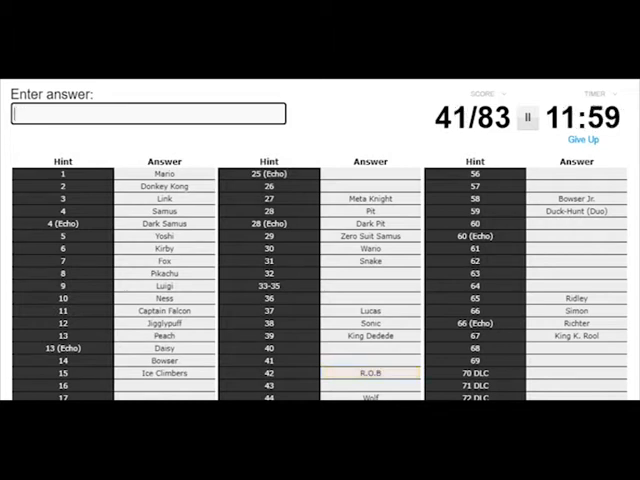
text(ron)
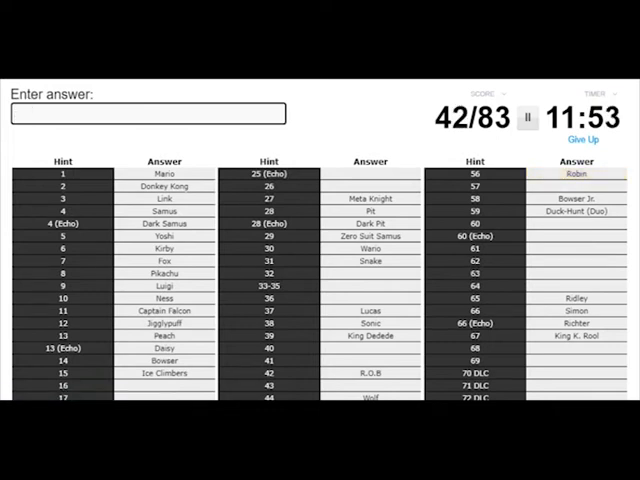
text(Lucian)
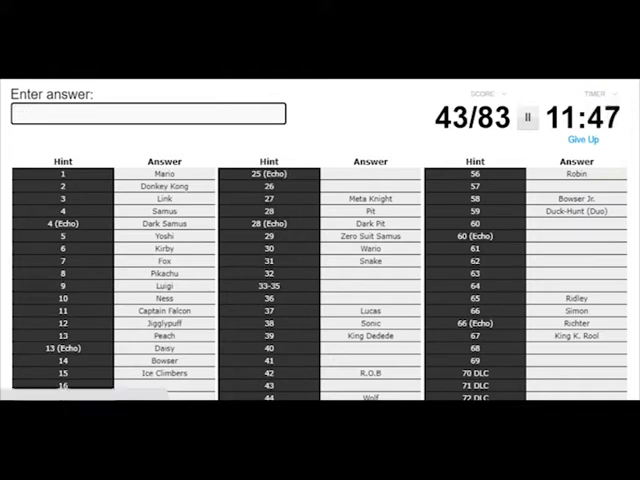
text(Cloud)
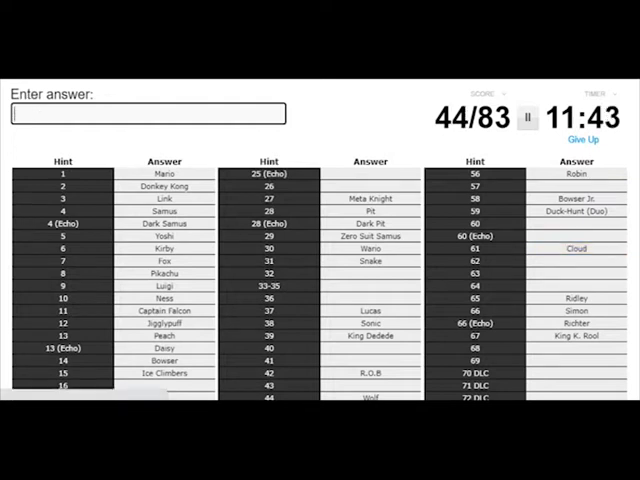
- Name Chrom, Mr. Game and Watch, Bayonetta, Corrin and Inkling
text(Chr)
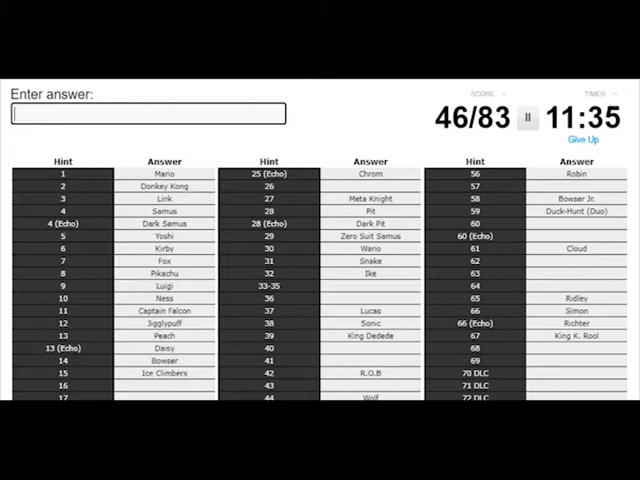
text(Game and wa)
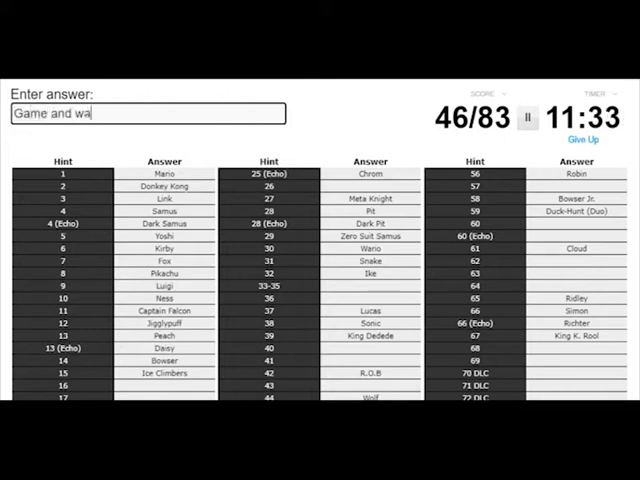
text(rch)
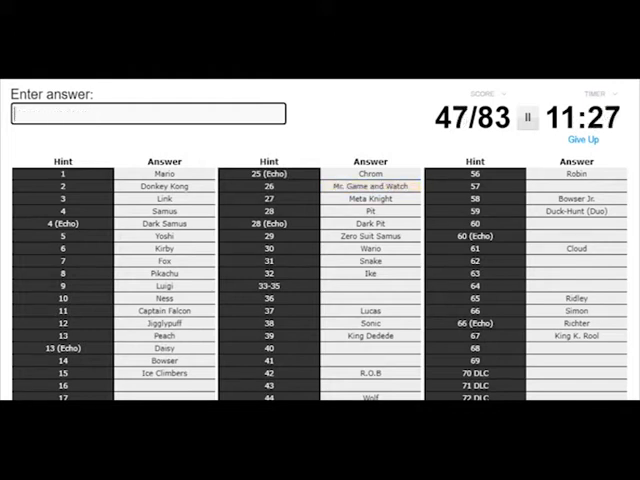
text(z)
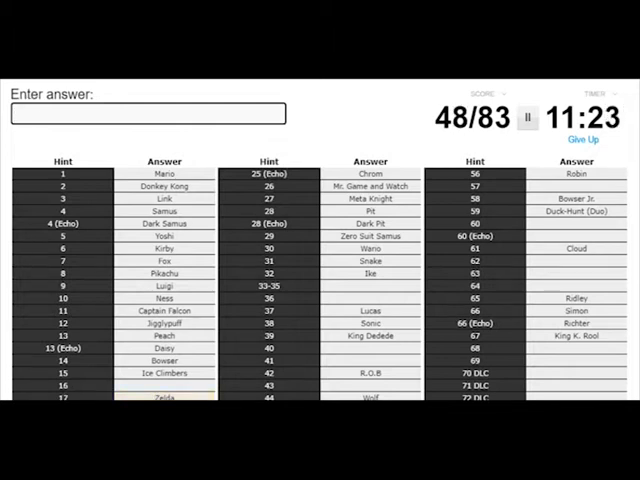
text(Ba)
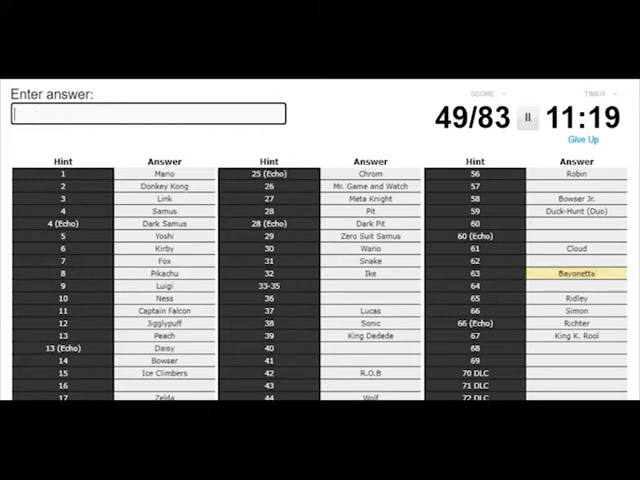
text(Cor)
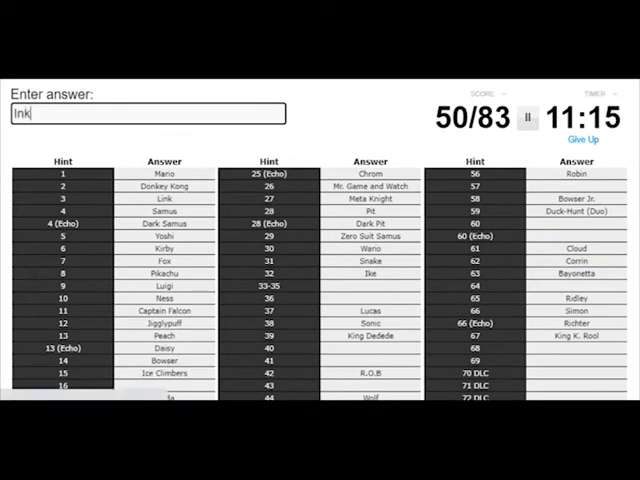
key(enter)
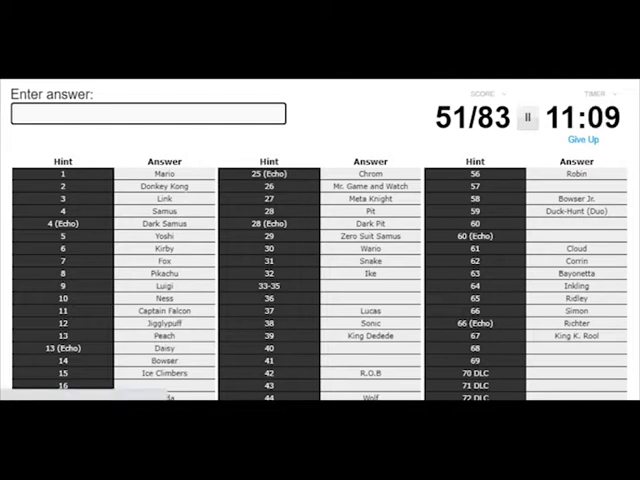
- Name Zelda, Dr. Mario, Incineroar, Isabelle and Villager, reaching 55/83
text(Zelda)
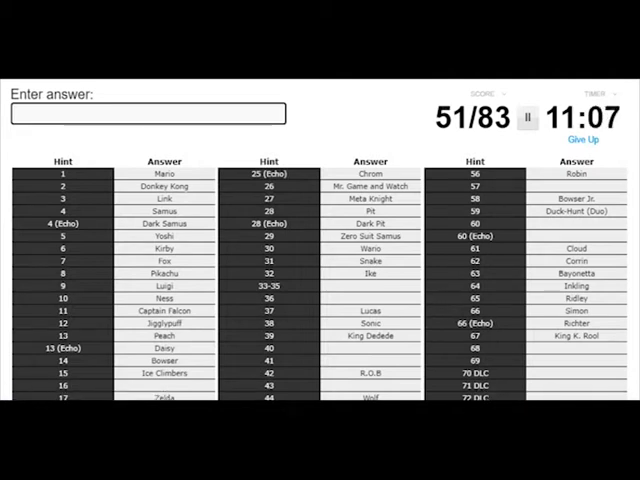
text(Dr. M)
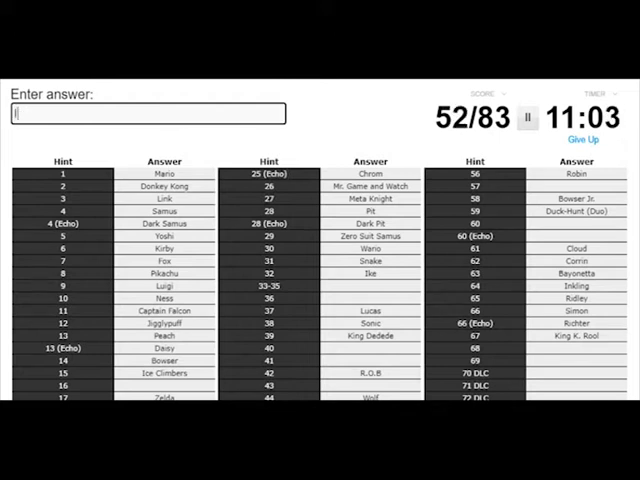
text(Incine)
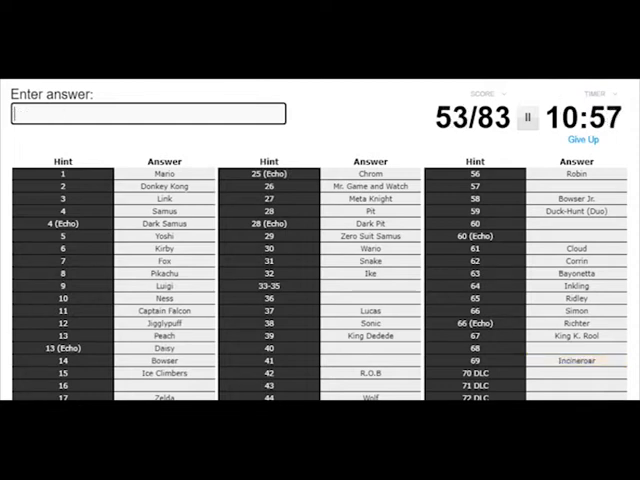
text(Isab)
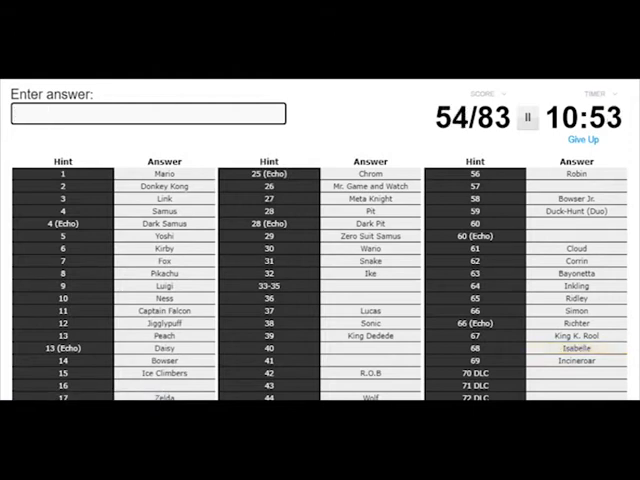
text(Villar)
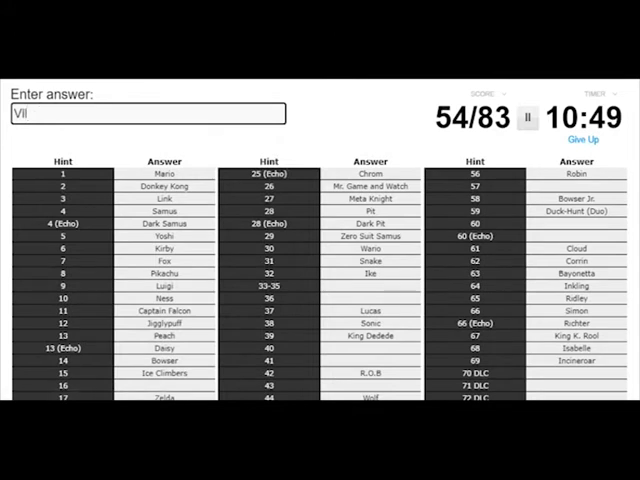
text(Villagar)
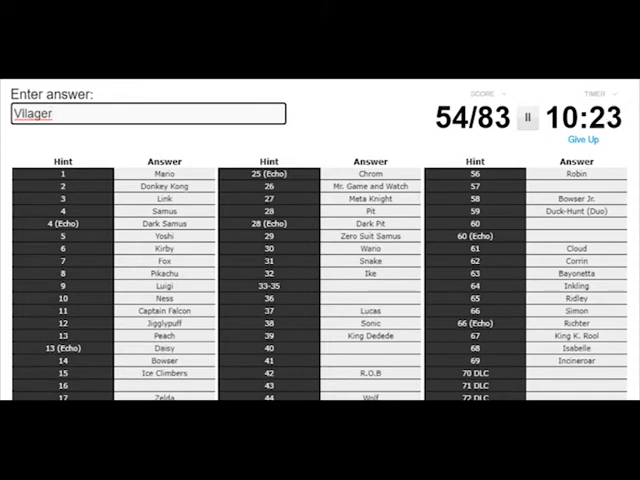
text(VIII)
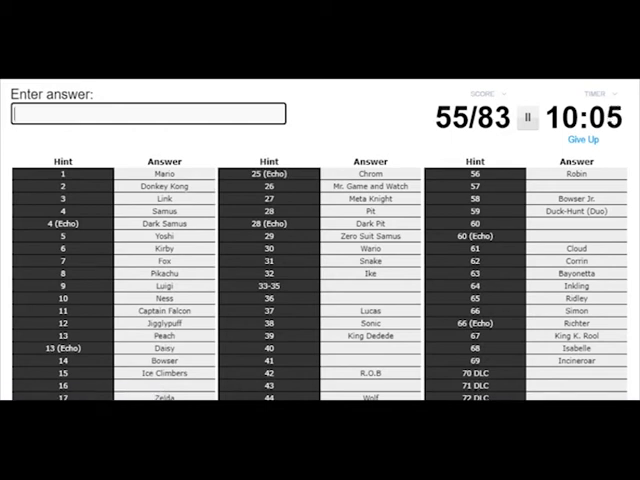
- Name Pokemon Trainer, Diddy Kong and Ganondorf
text(Pokemon)
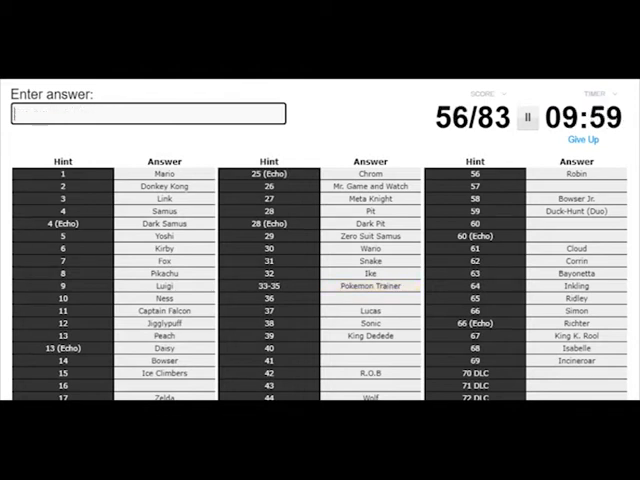
text(dlddy k)
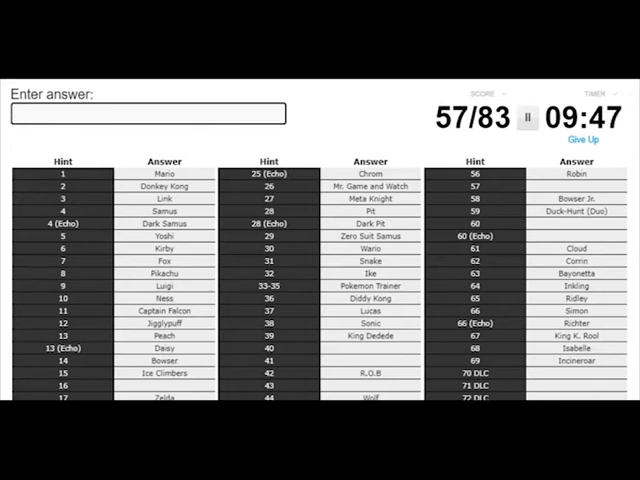
text(R.O)
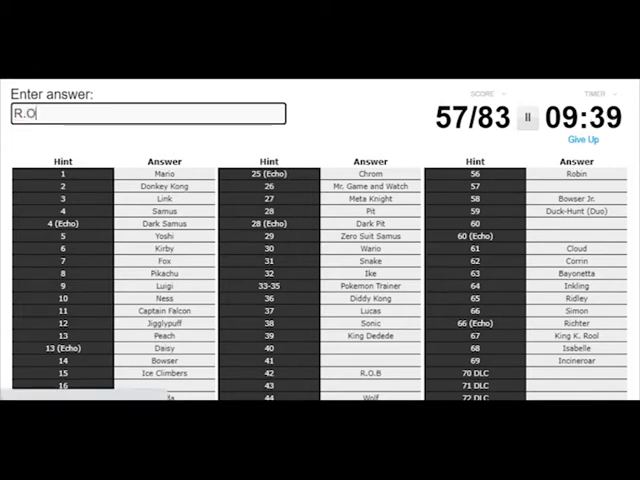
text(.B)
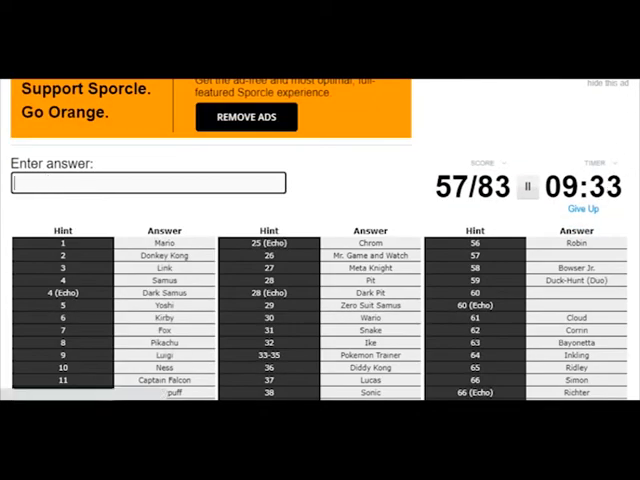
text(Gan)
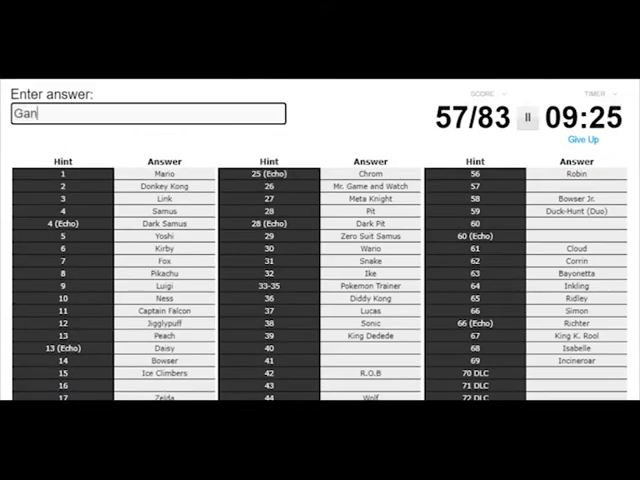
text(ond)
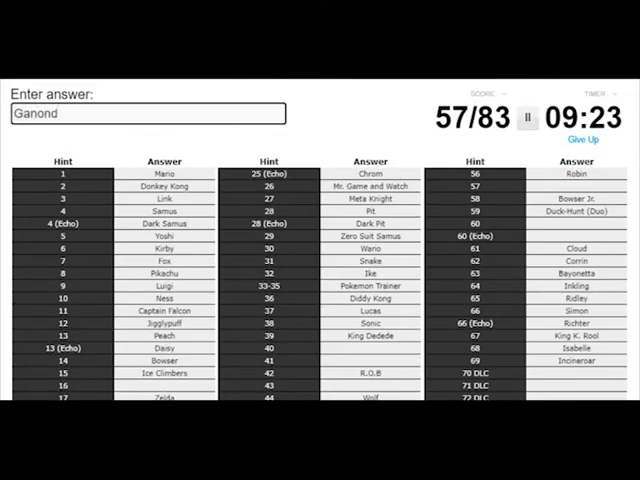
key(enter)
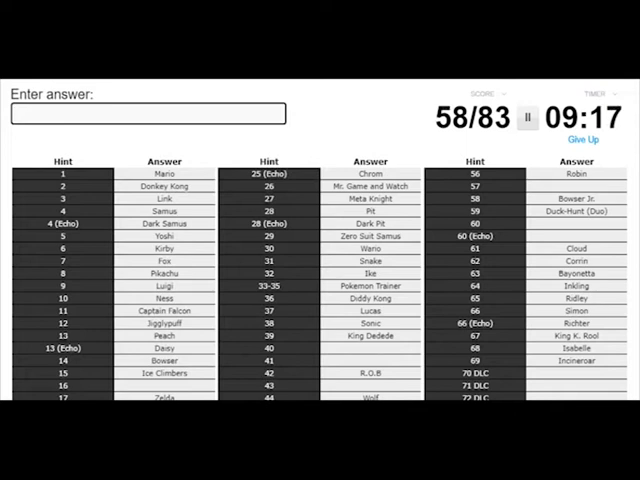
- Name Sheik and Pichu, raising the score to 60/83
text(s)
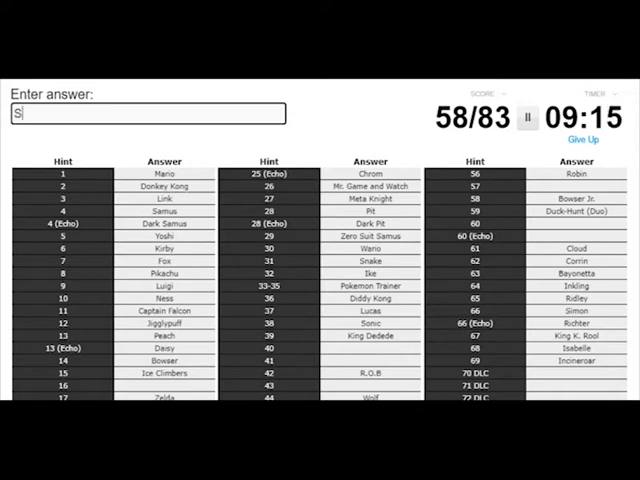
text(Sheik)
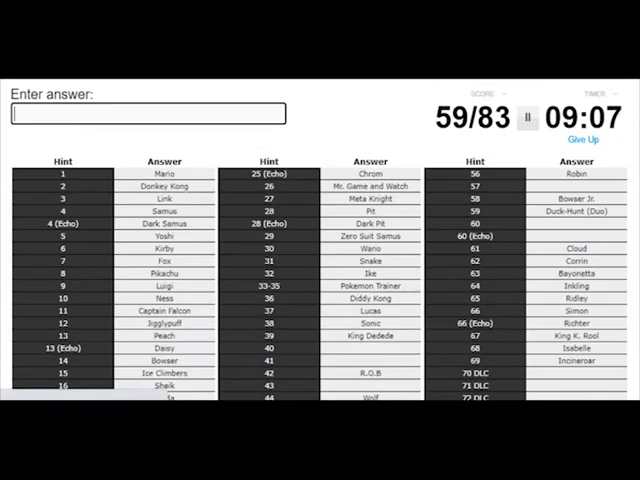
text(Pich)
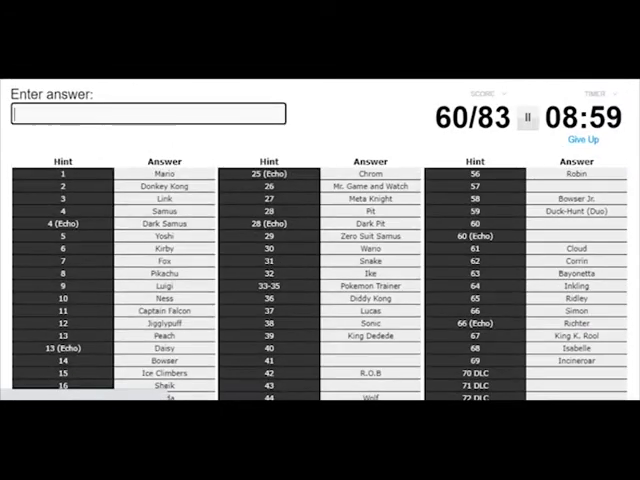
- Name Young Link, Toon Link, Wii Fit Trainer, Greninja and Lucario, reaching 66/83
text(Younf)
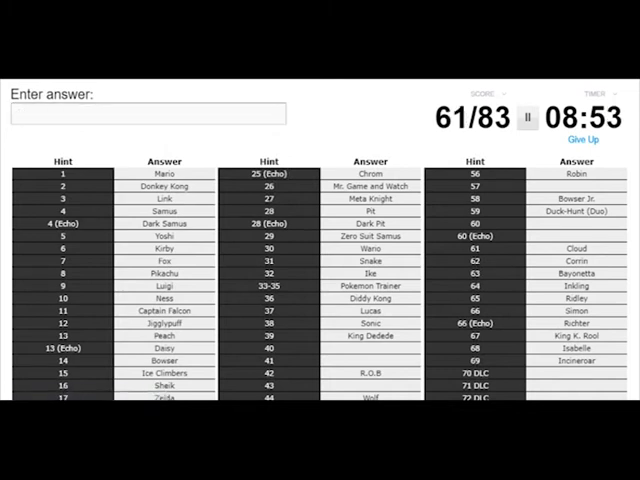
text(t)
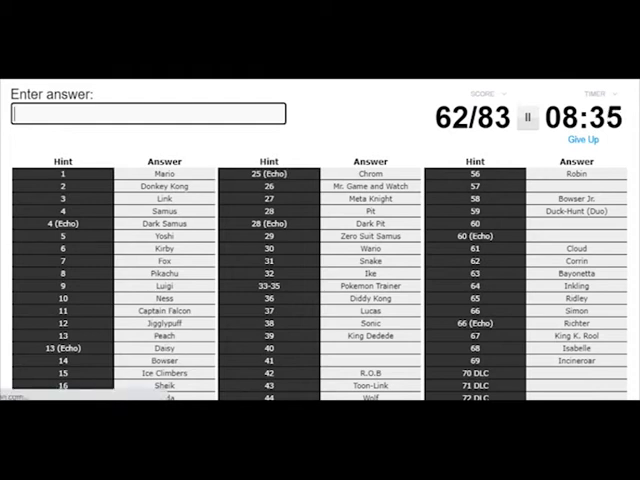
text(Wii fit tr)
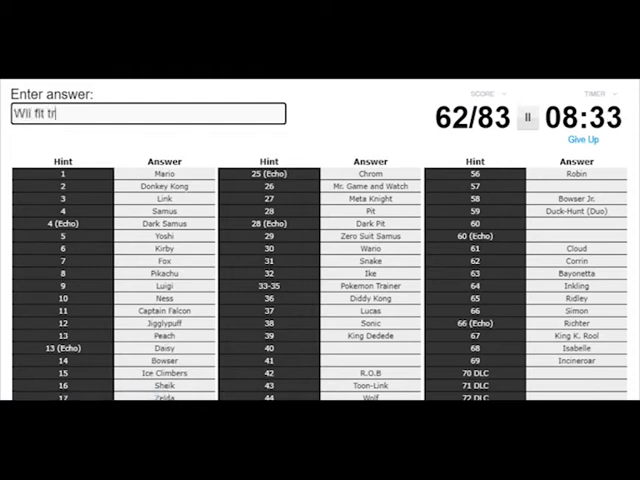
key(enter)
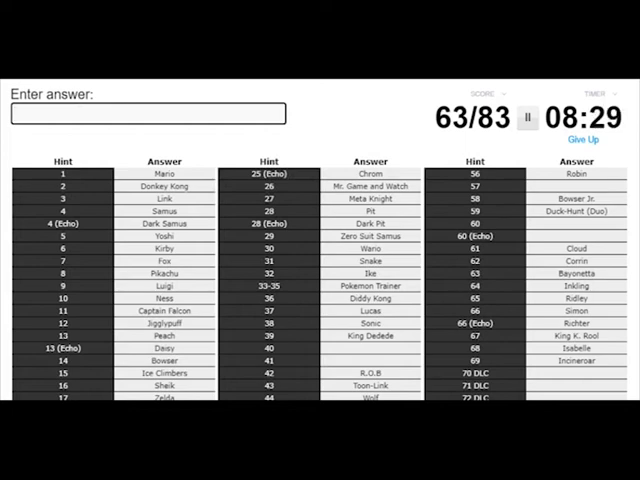
text(Gr)
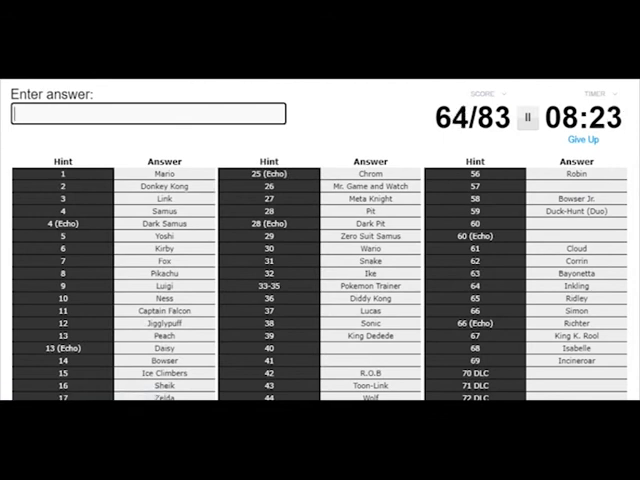
text(Luca)
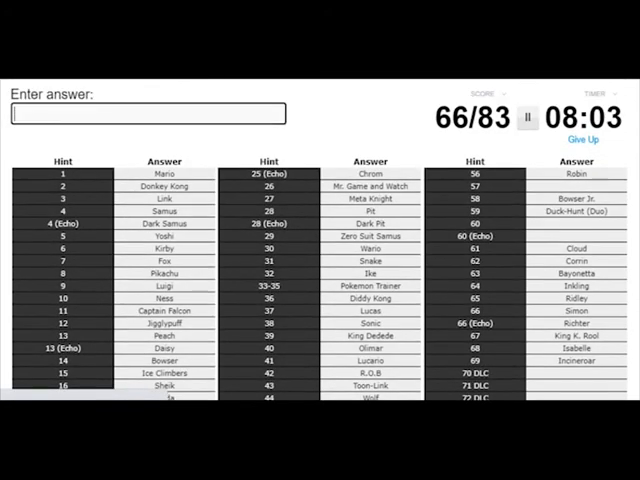
- Name Joker, Banjo & Kazooie, Terry, Steve, Sephiroth, Pyra and Pichu, reaching 77/83
text(Joker)
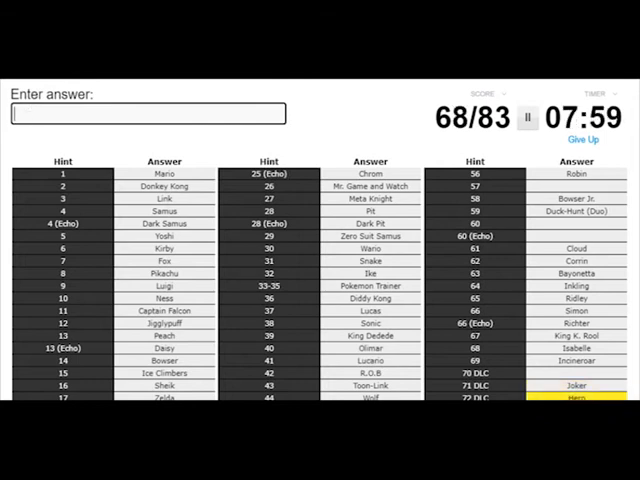
text(banjo and k)
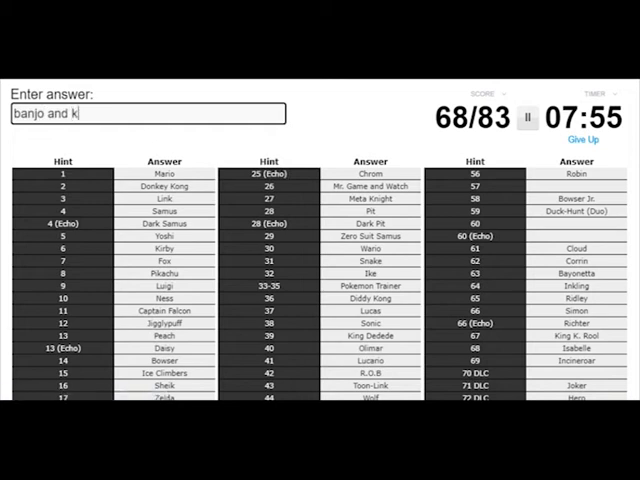
text(ter)
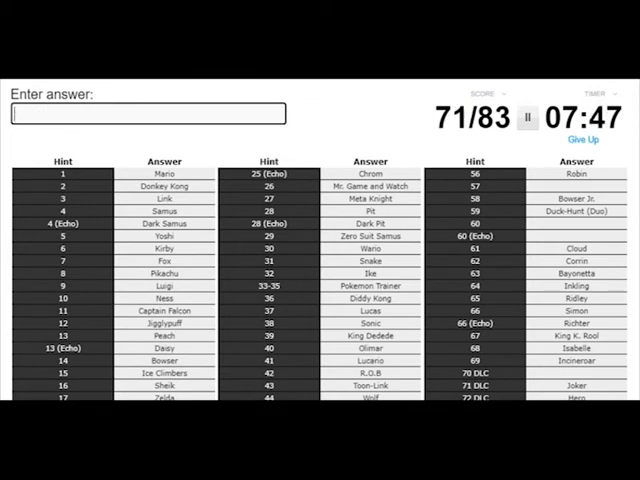
text(stev)
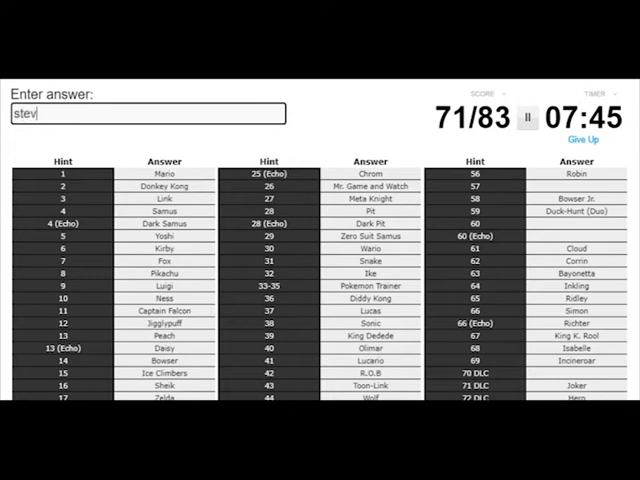
text(sephi)
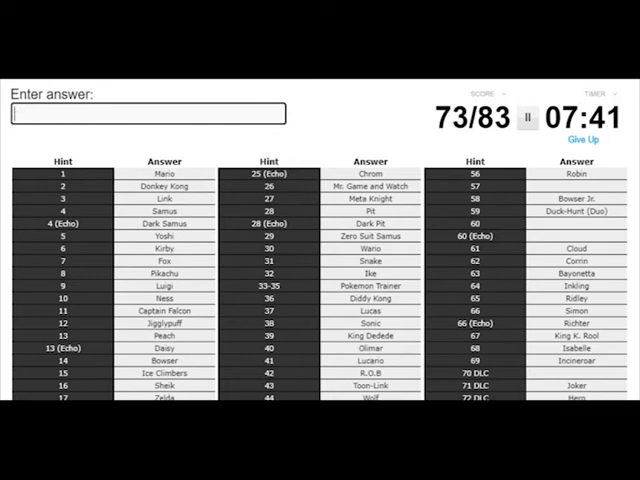
text(pyr)
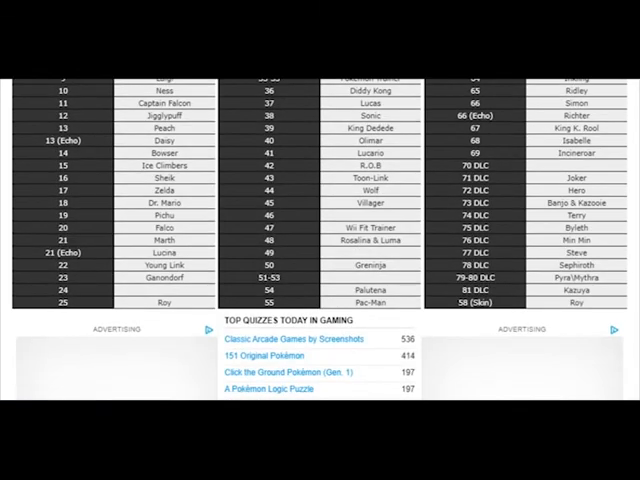
text(Pi)
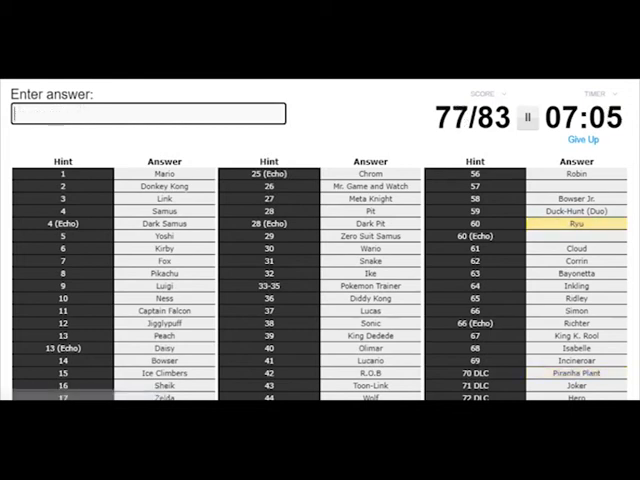
- Name Ken, Mega Man, Little Mac and Mewtwo to finish the quiz at 83/83
text(Ken)
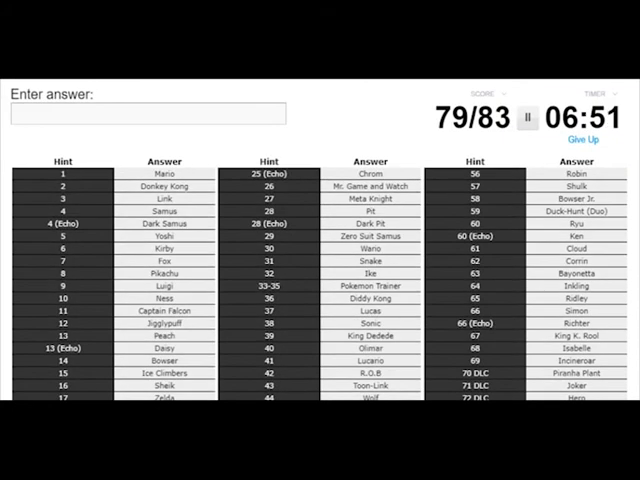
text(mega)
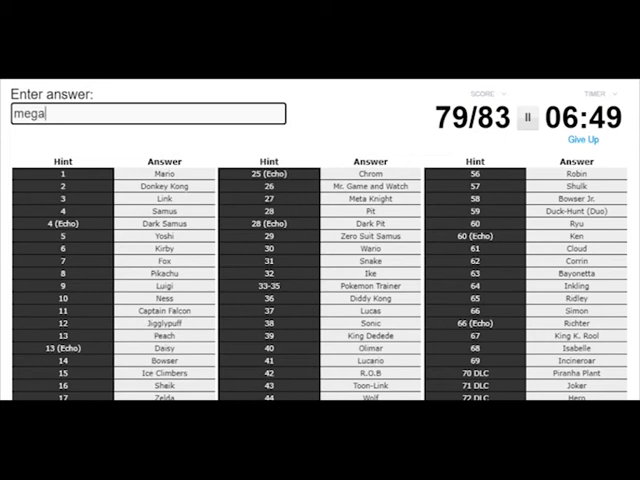
key(enter)
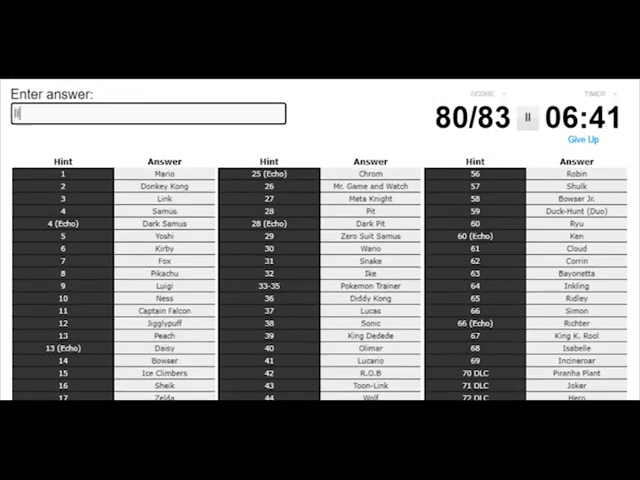
text(ittl)
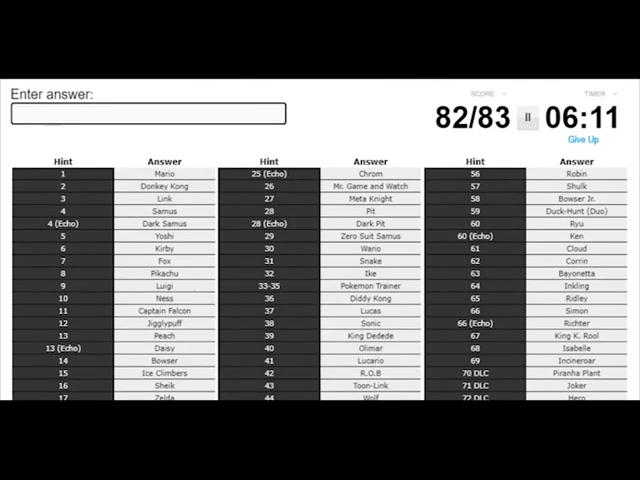
text(Mewt)
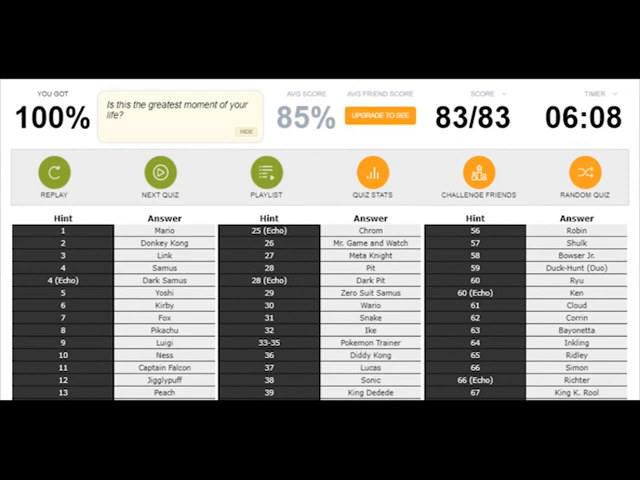
scroll(down, 3)
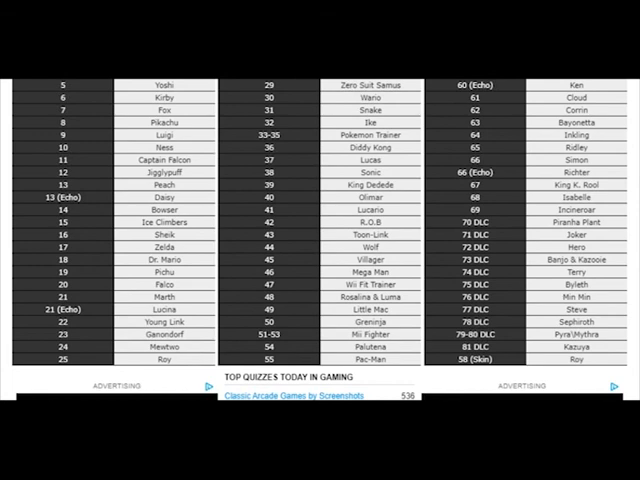